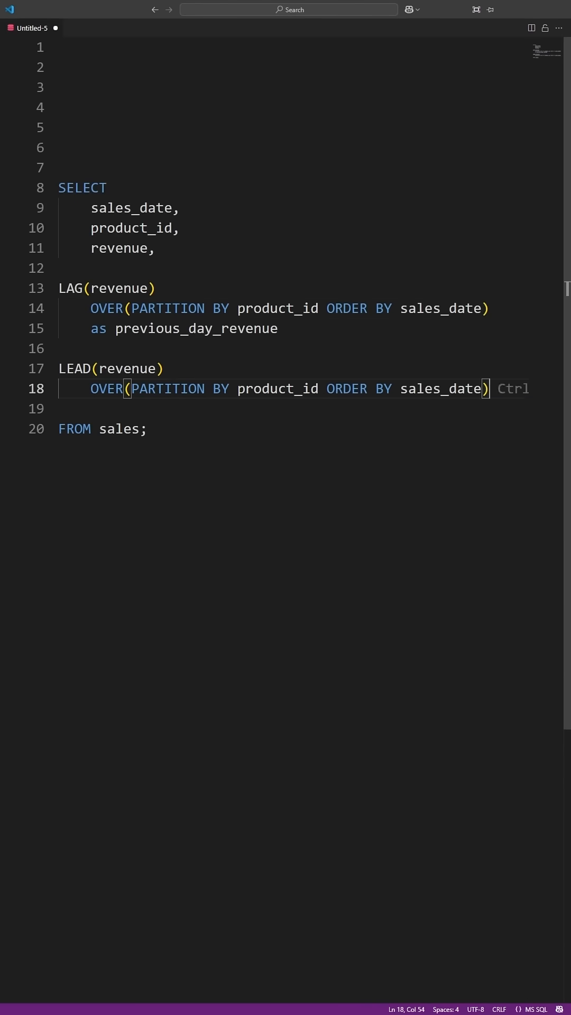
pyautogui.write('as next_day_revenue')
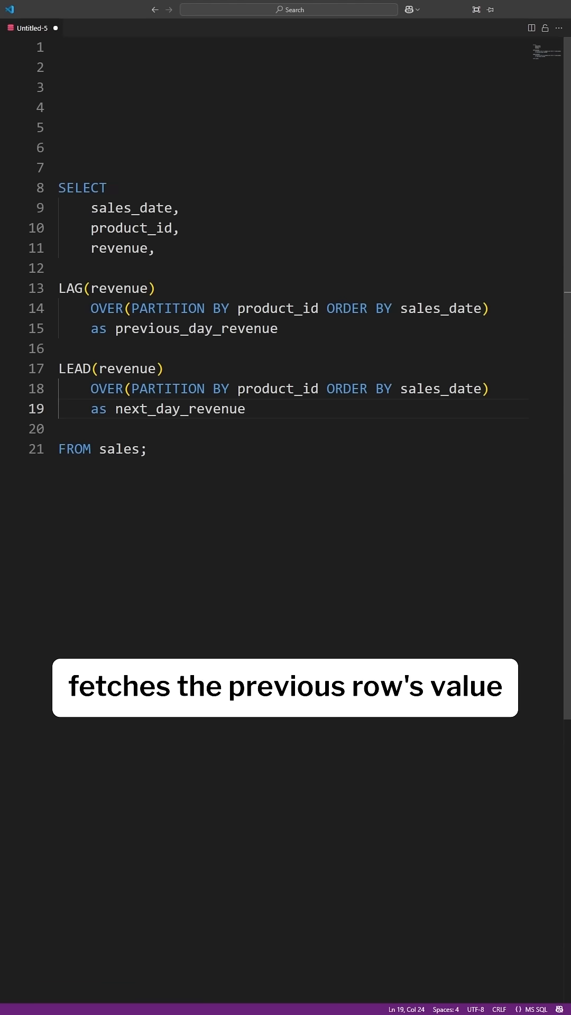